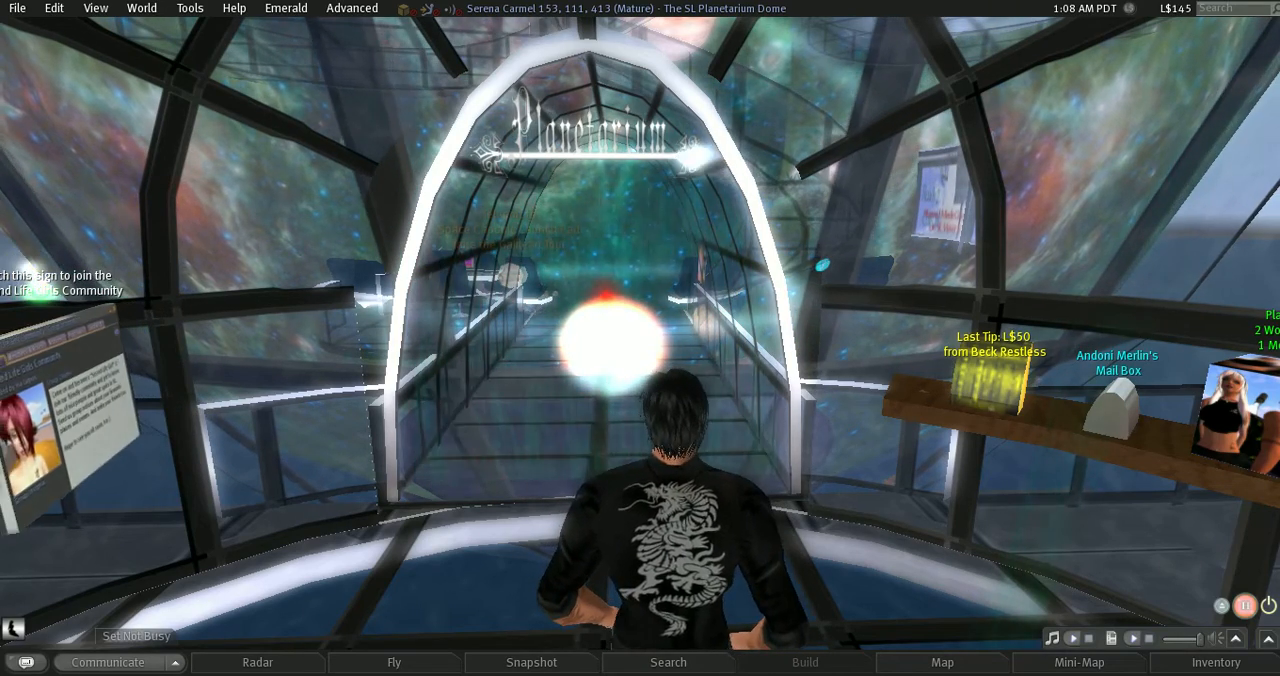
- Open Search from the bottom toolbar to look up places in the world
click(668, 662)
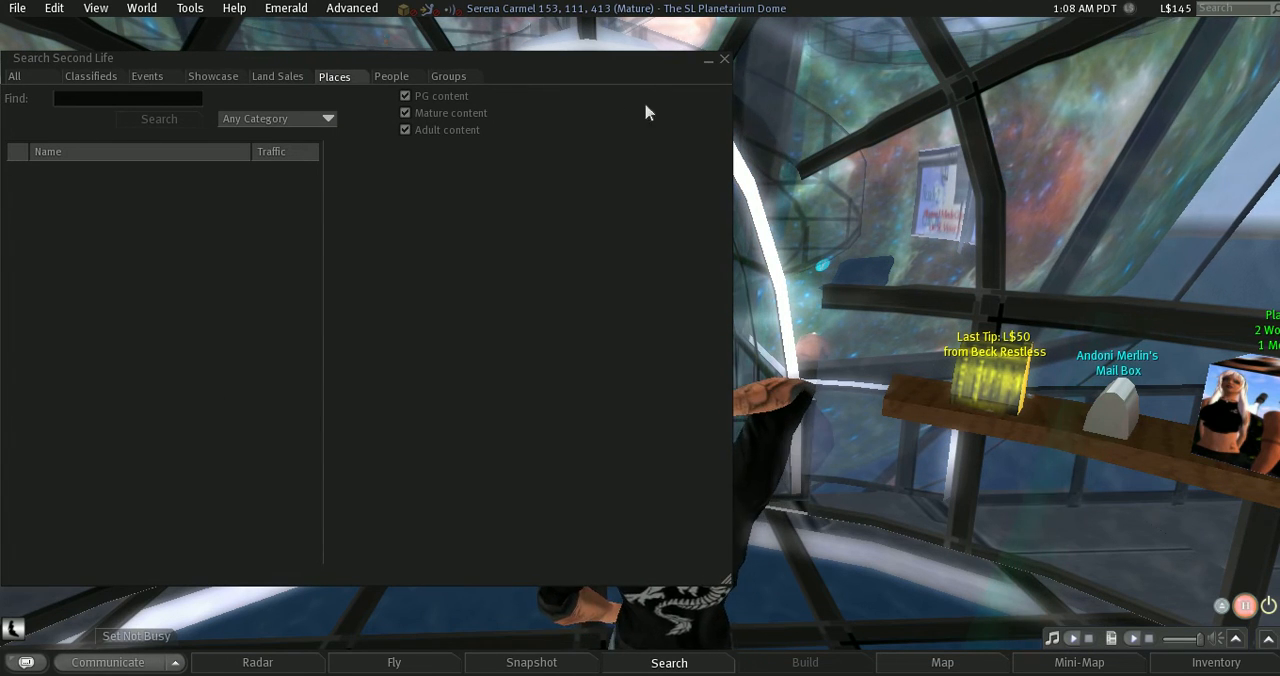
click(724, 58)
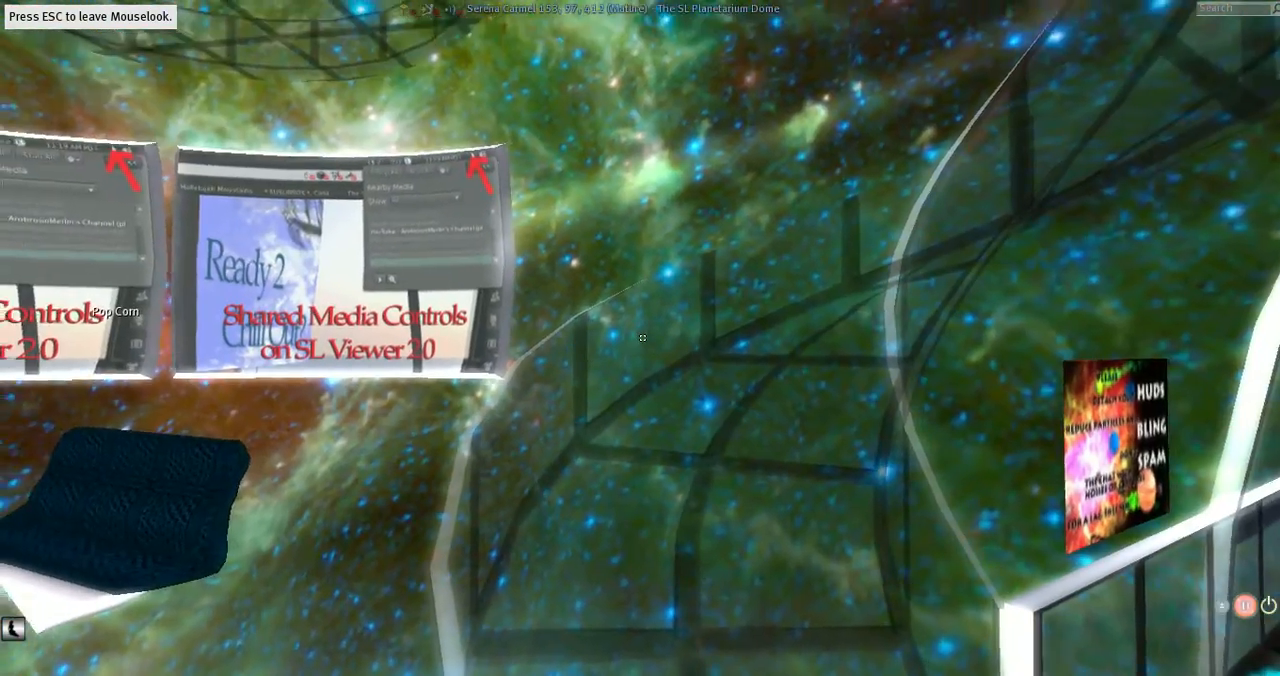
- Leave Mouselook beside the lounge seats and media screens, returning to the behind-avatar view
key(Escape)
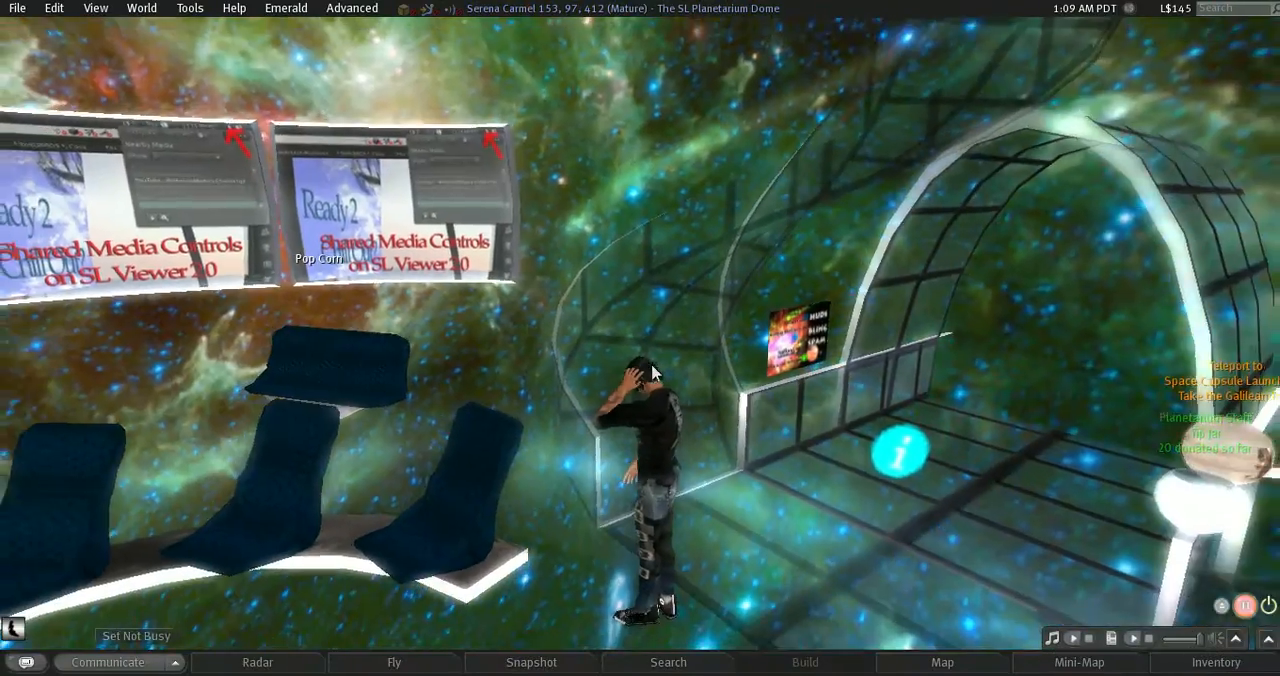